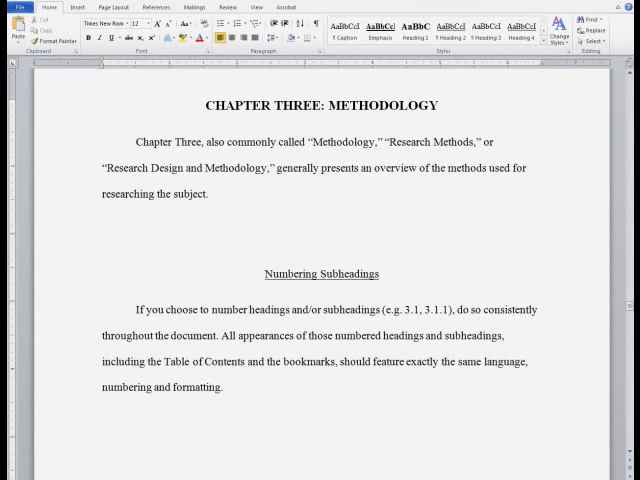
{"action": "mouse_move", "coordinate": [264, 232]}
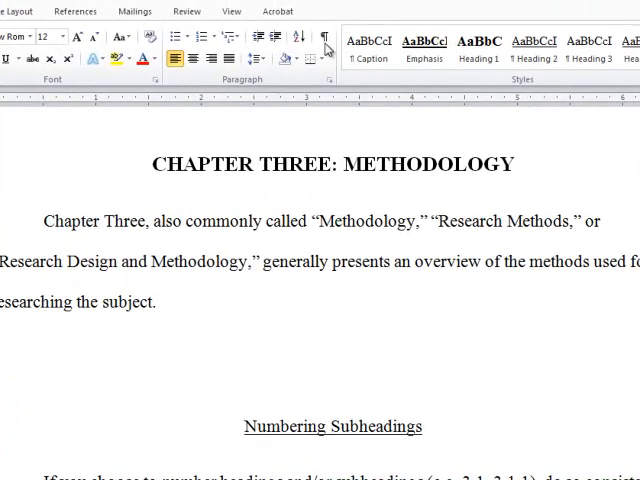
{"action": "mouse_move", "coordinate": [320, 36]}
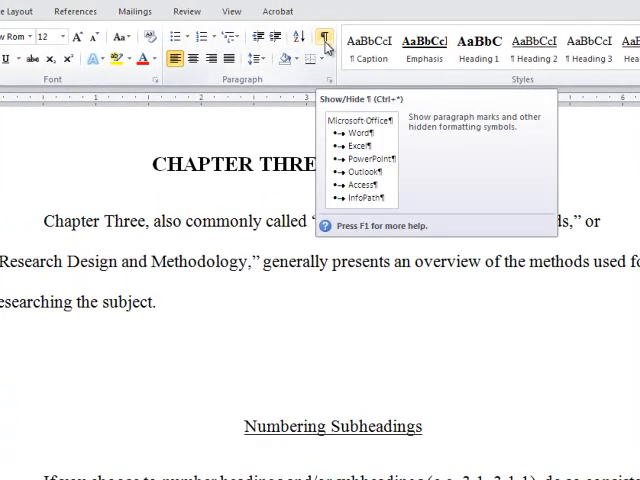
Turn on Show/Hide ¶ so paragraph marks appear throughout the methodology document
{"action": "left_click", "coordinate": [312, 36]}
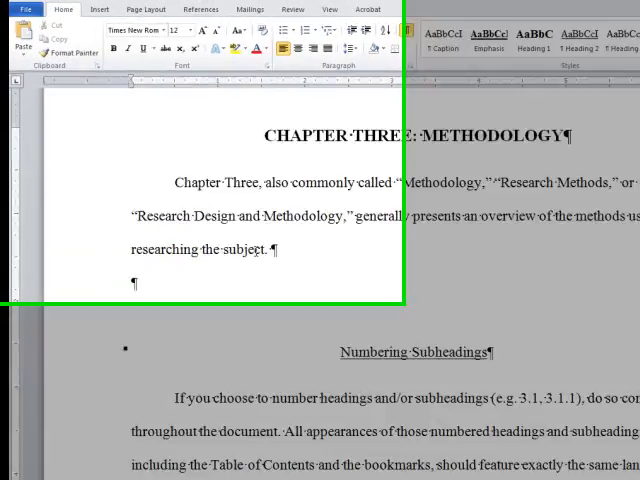
Insert the built-in Quadratic Formula equation below the opening paragraph
{"action": "left_click", "coordinate": [152, 14]}
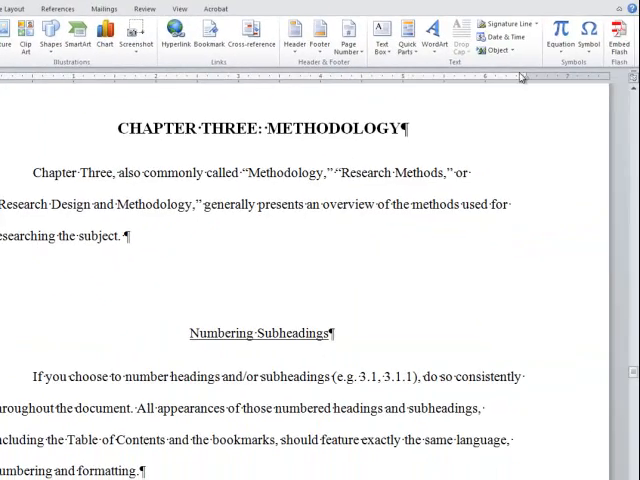
{"action": "left_click", "coordinate": [560, 30]}
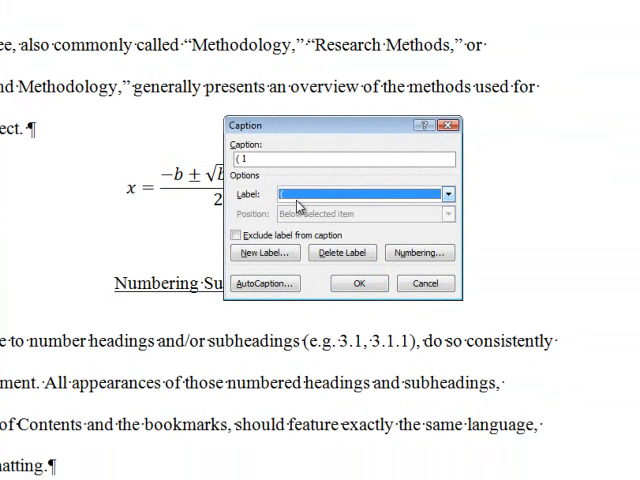
{"action": "mouse_move", "coordinate": [264, 252]}
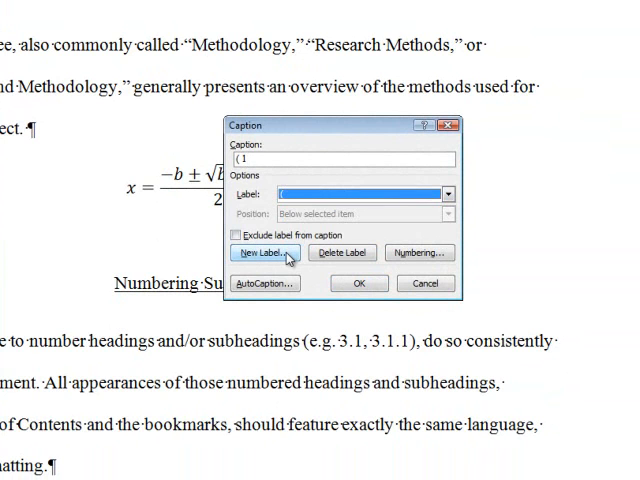
Create a custom caption label '(' so the equation caption reads (1)
{"action": "left_click", "coordinate": [264, 252]}
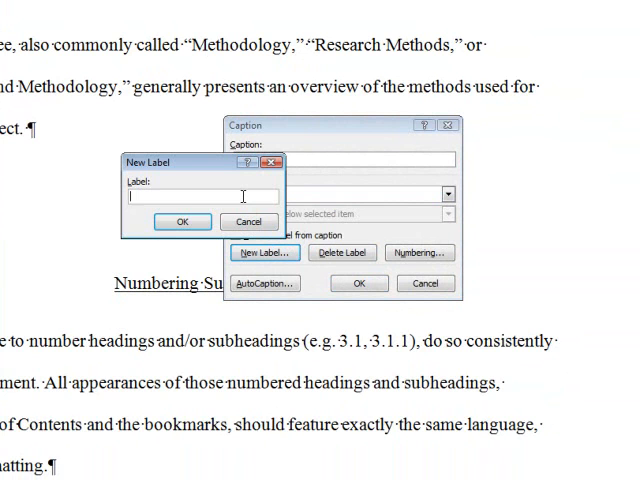
{"action": "type", "text": "("}
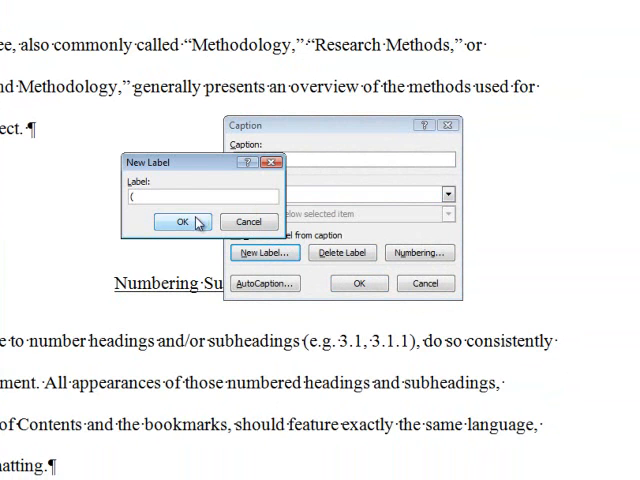
{"action": "left_click", "coordinate": [182, 222]}
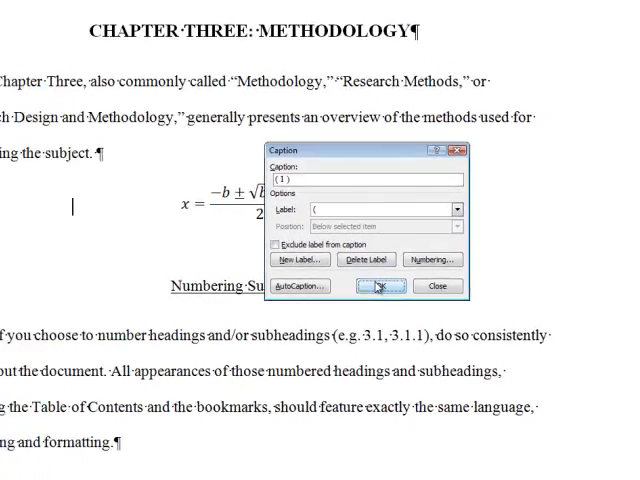
Insert the (1) caption on the same line, right after the quadratic formula
{"action": "left_click", "coordinate": [376, 288]}
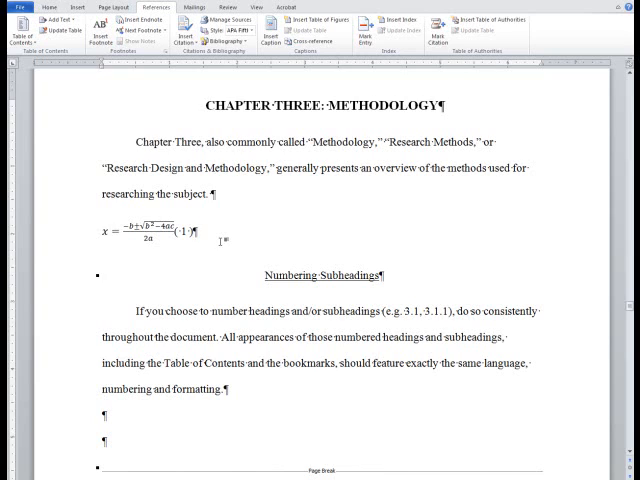
Bring up the Paragraph settings for the equation line from the Home tab
{"action": "left_click", "coordinate": [140, 232]}
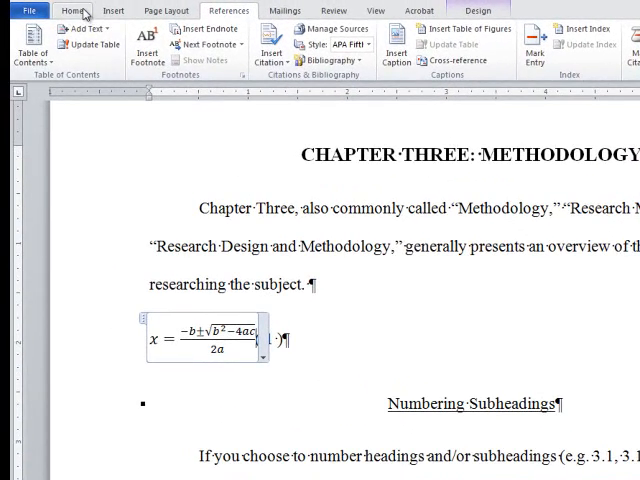
{"action": "left_click", "coordinate": [72, 10]}
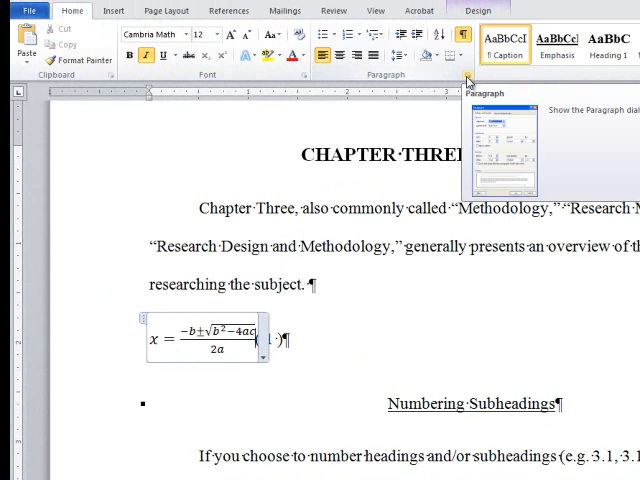
{"action": "left_click", "coordinate": [468, 82]}
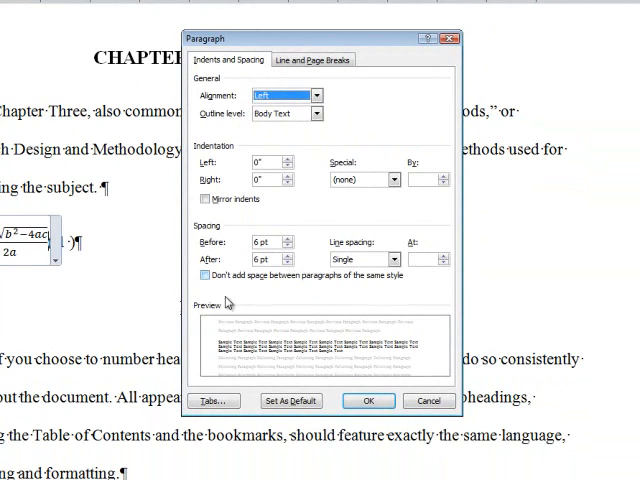
Set a right-aligned tab stop at 6 inches for the equation paragraph
{"action": "left_click", "coordinate": [212, 400]}
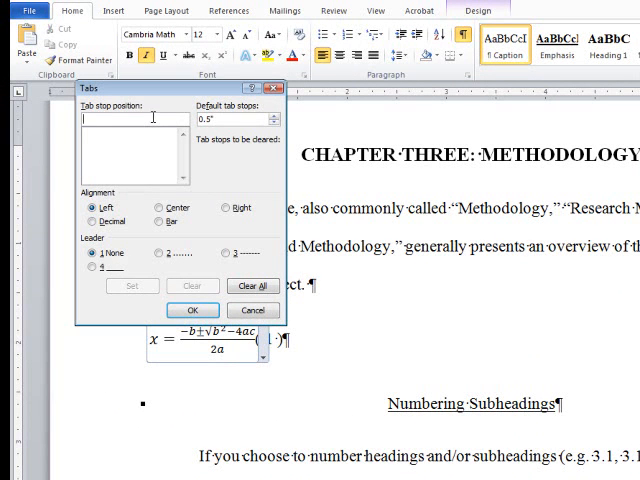
{"action": "type", "text": "6"}
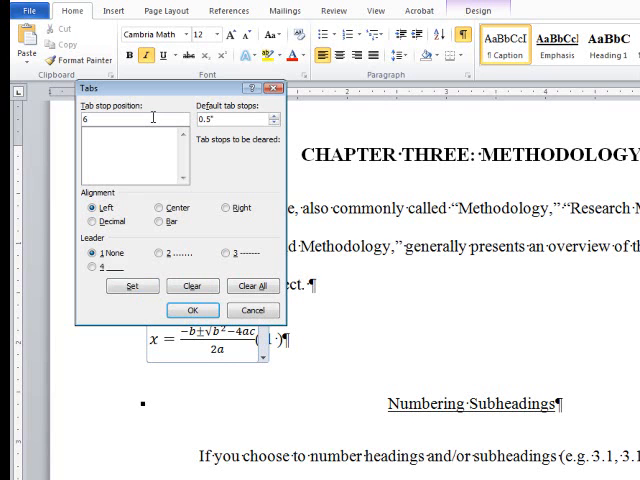
{"action": "left_click", "coordinate": [220, 208]}
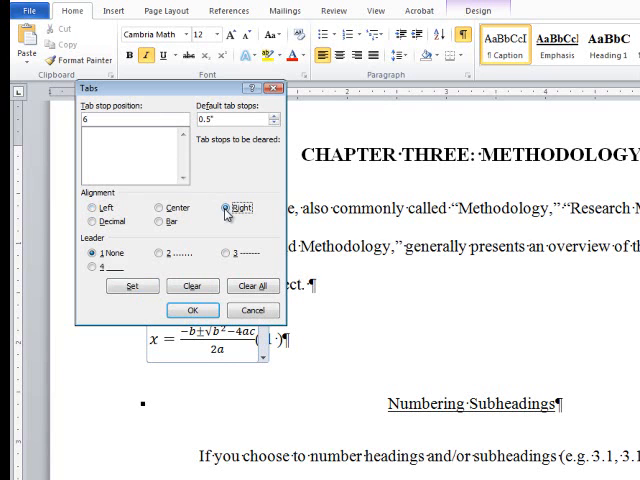
{"action": "left_click", "coordinate": [192, 310]}
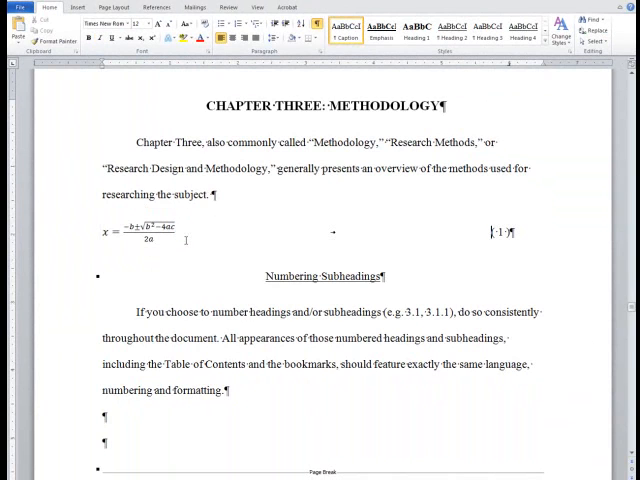
Deselect and confirm the (1) caption sits flush at the right margin
{"action": "left_click", "coordinate": [492, 232]}
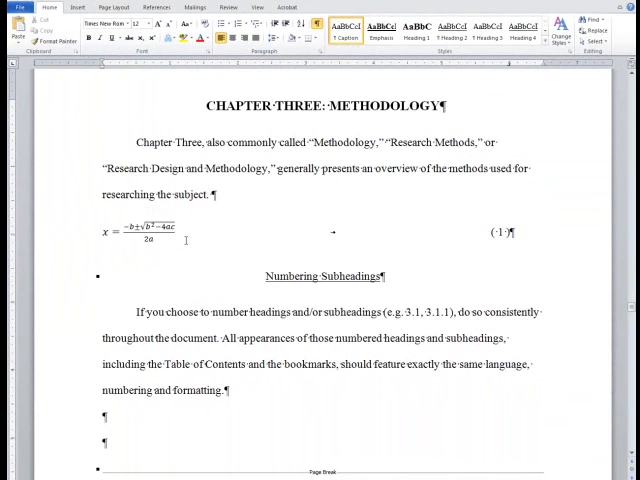